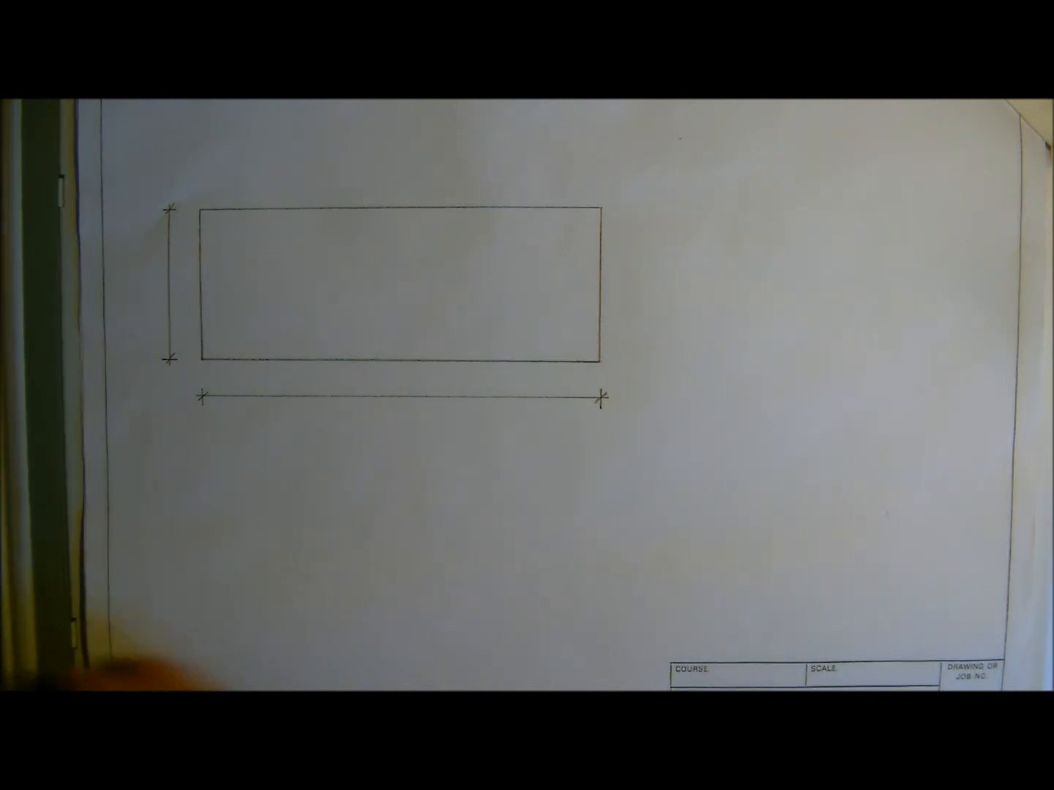
text(Mortar.)
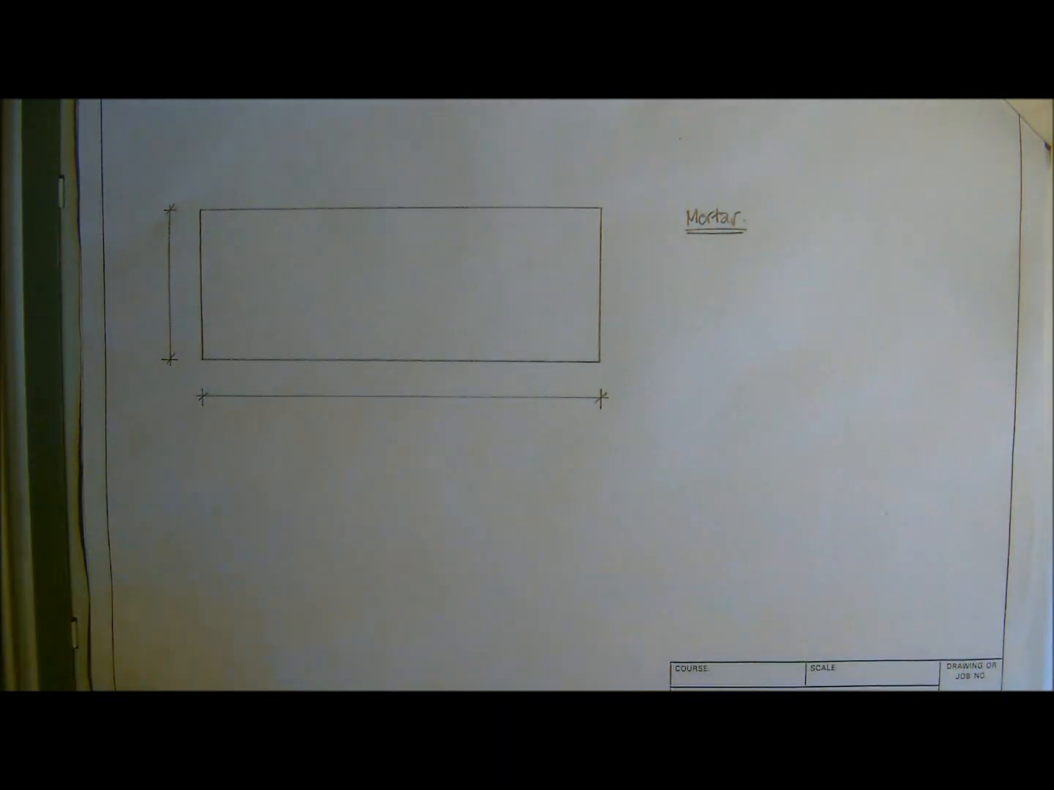